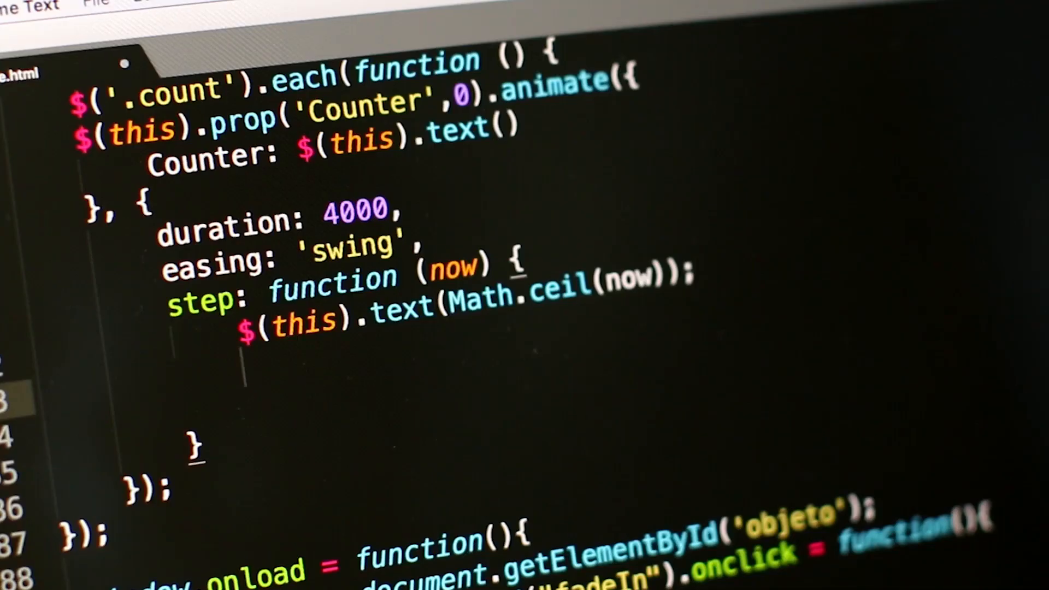
pyautogui.write('$()')
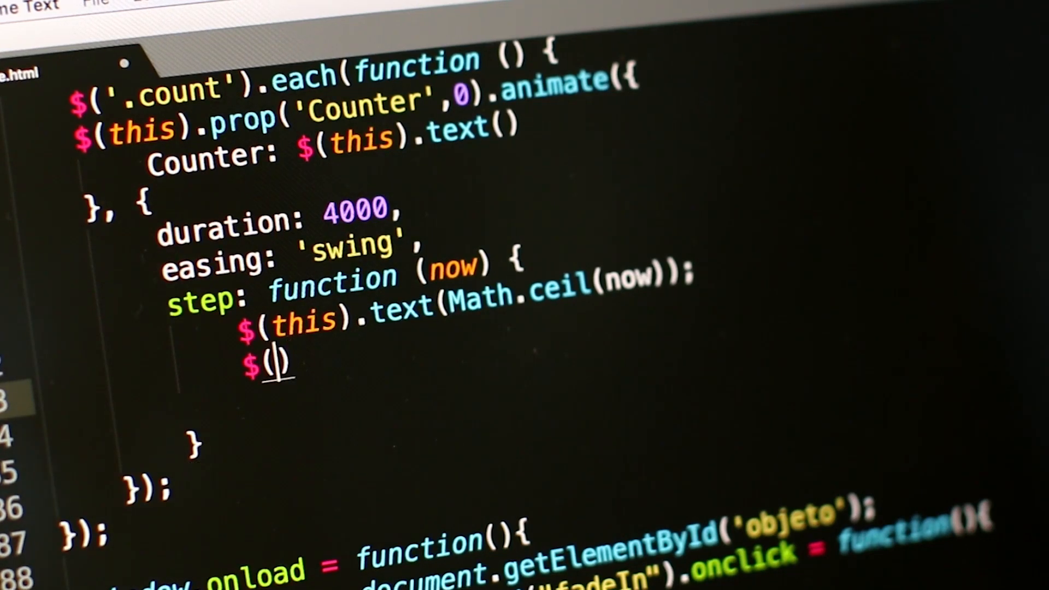
pyautogui.write('this')
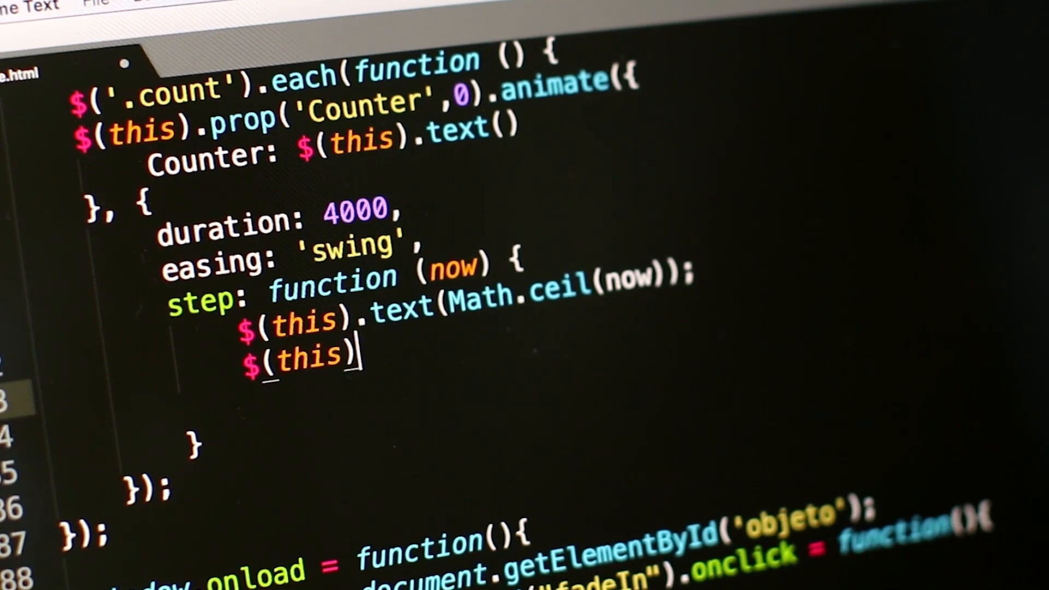